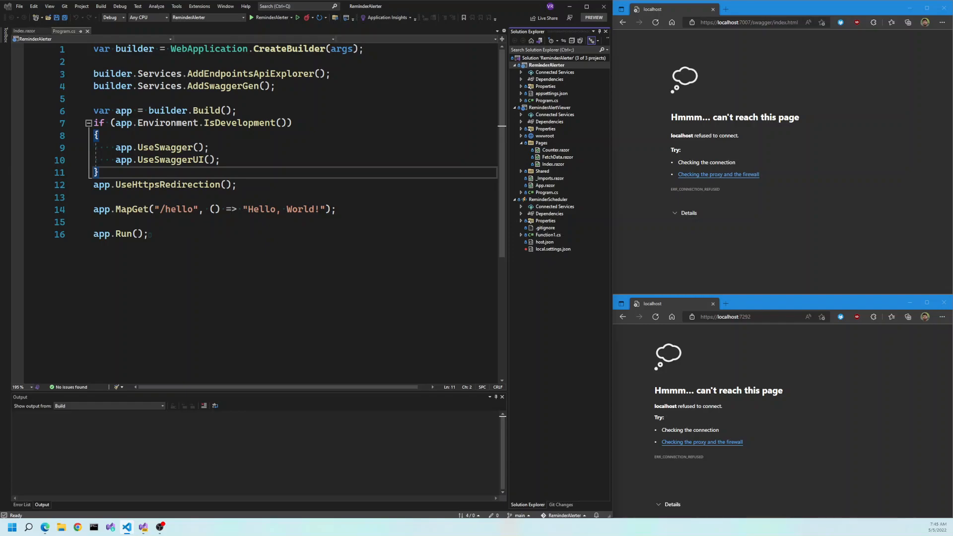
# Add AddSignalR and AddMvc services, a ReminderHub : Hub class, and the SignalR using.
pyautogui.write('builder.Services.AddSignalR();')
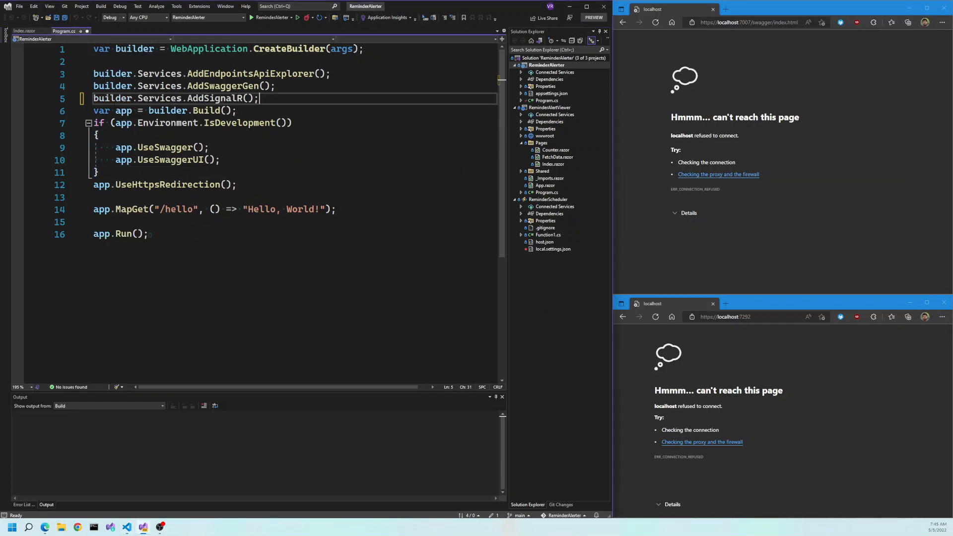
pyautogui.write('builder.Services.AddMvc();')
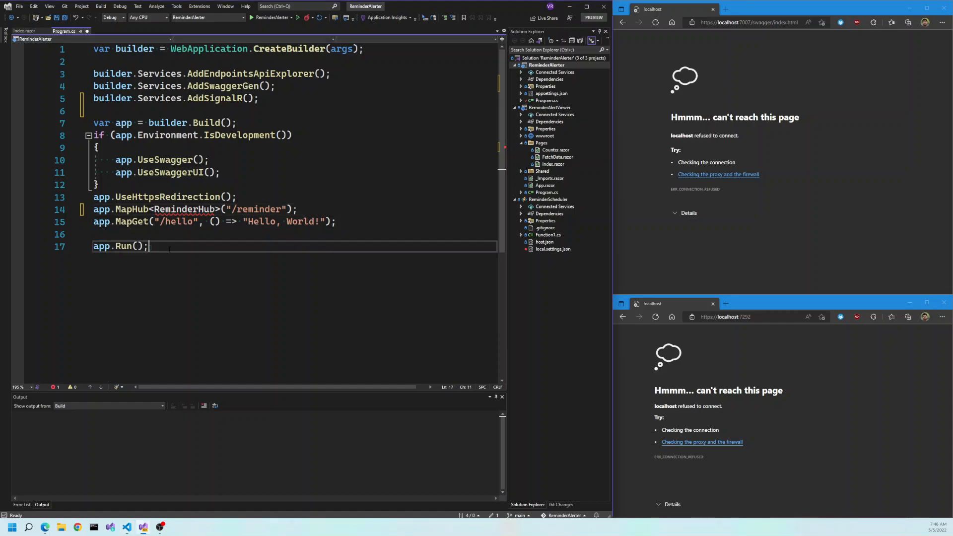
pyautogui.write('public class ReminderHub : Hub { }')
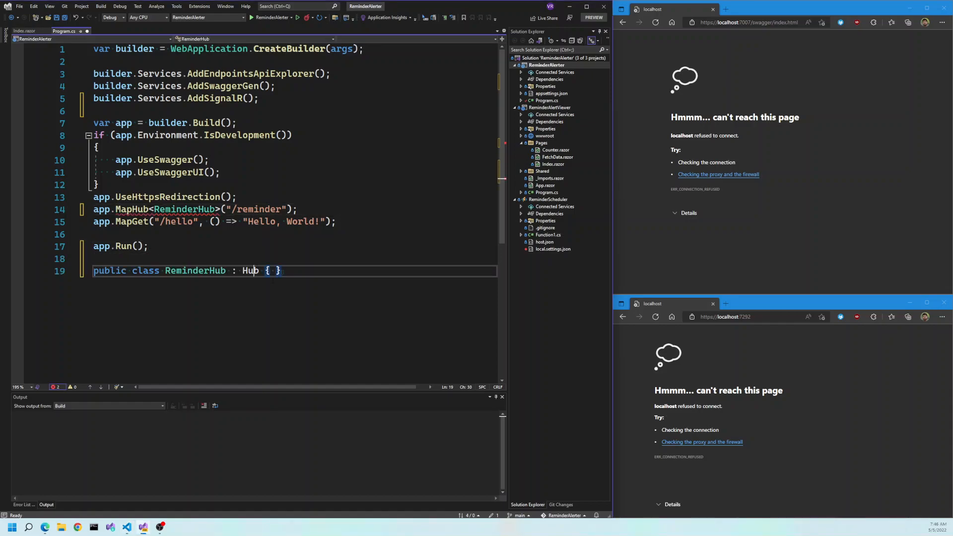
pyautogui.write('using Microsoft.AspNetCore.SignalR;')
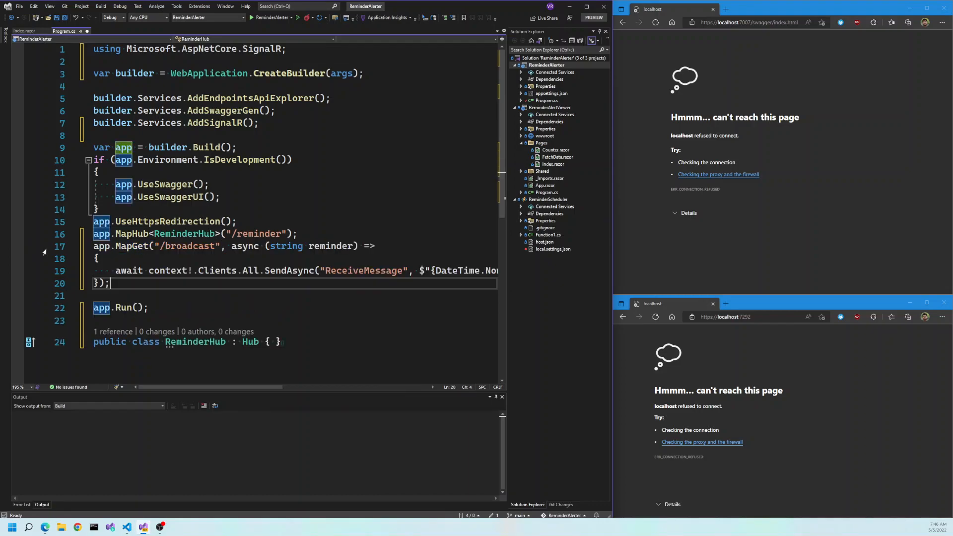
pyautogui.moveTo(286, 247)
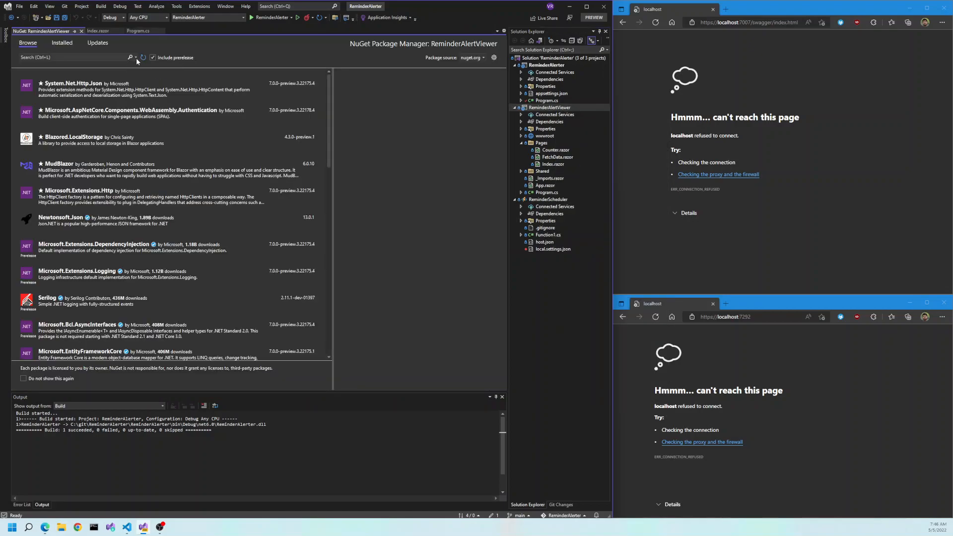
# Install Microsoft.AspNetCore.SignalR.Client 6.0.4 into ReminderAlertViewer and accept the license terms.
pyautogui.write('Microsoft.AspNetCore.SignalR.Client')
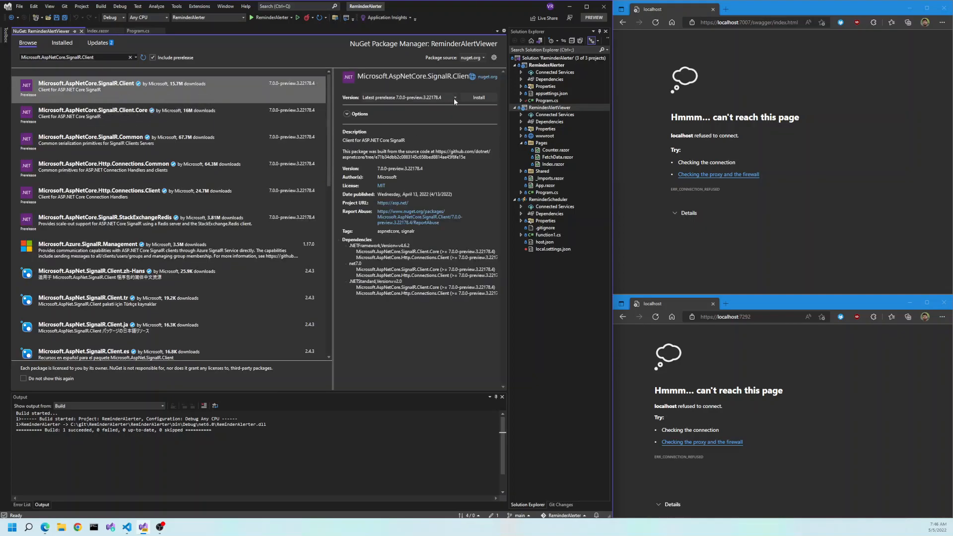
pyautogui.click(453, 97)
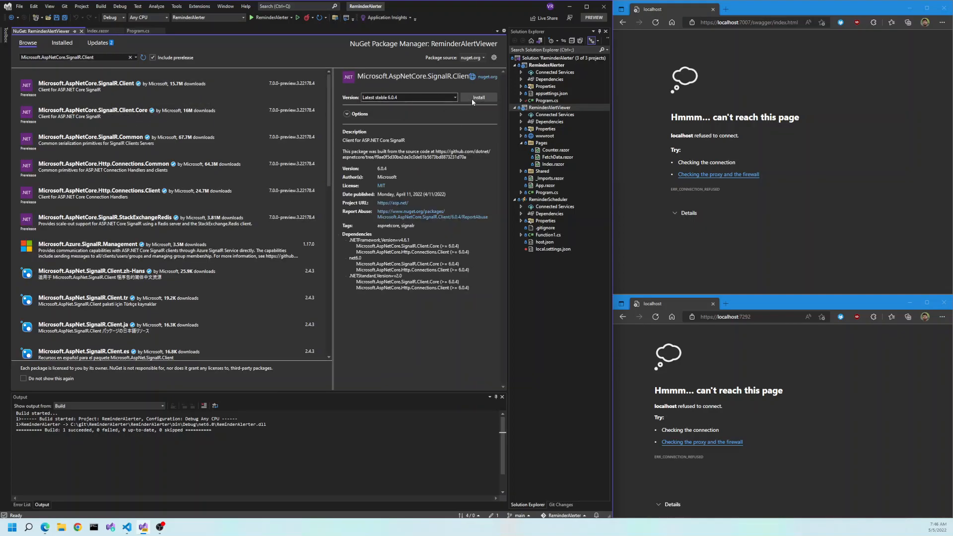
pyautogui.click(479, 97)
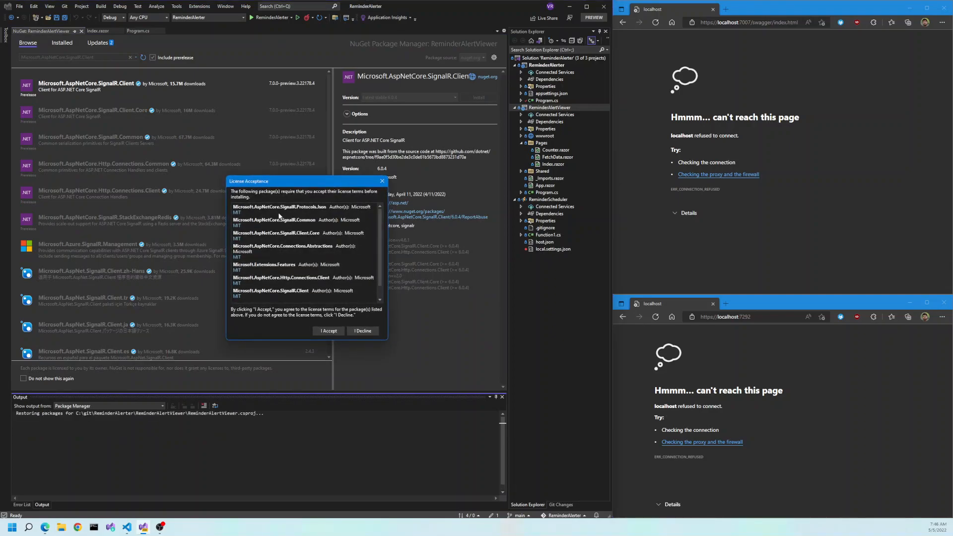
pyautogui.click(328, 330)
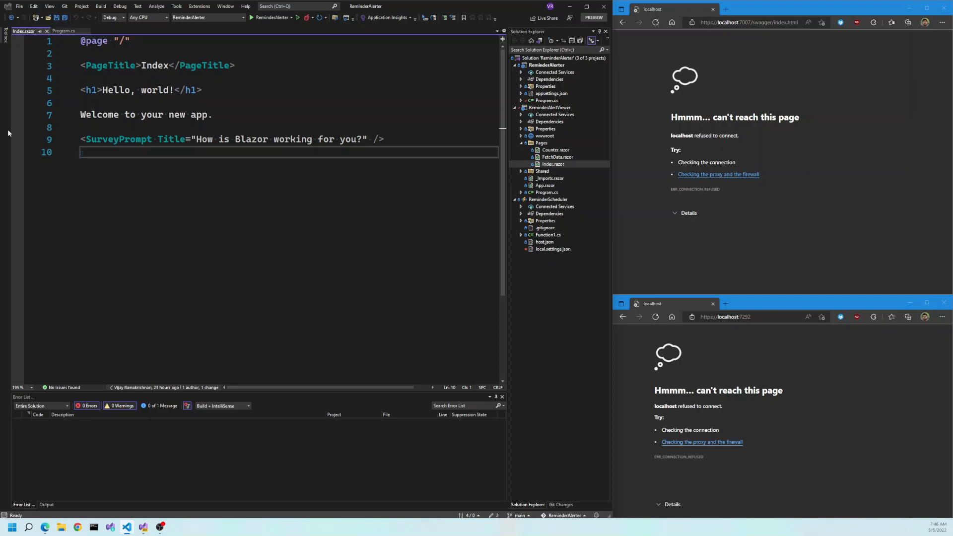
pyautogui.write('@using Microsoft.AspNetCore.SignalR.Client')
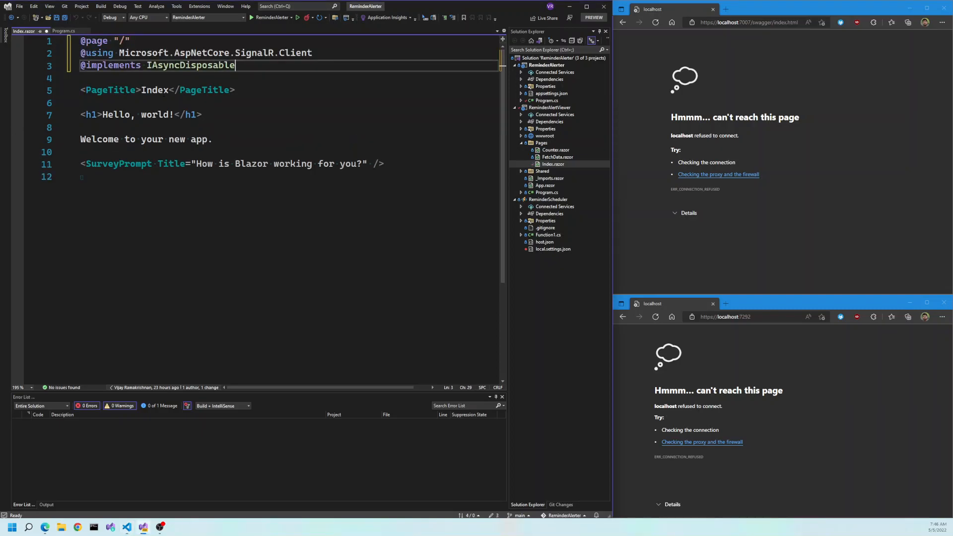
pyautogui.doubleClick(190, 65)
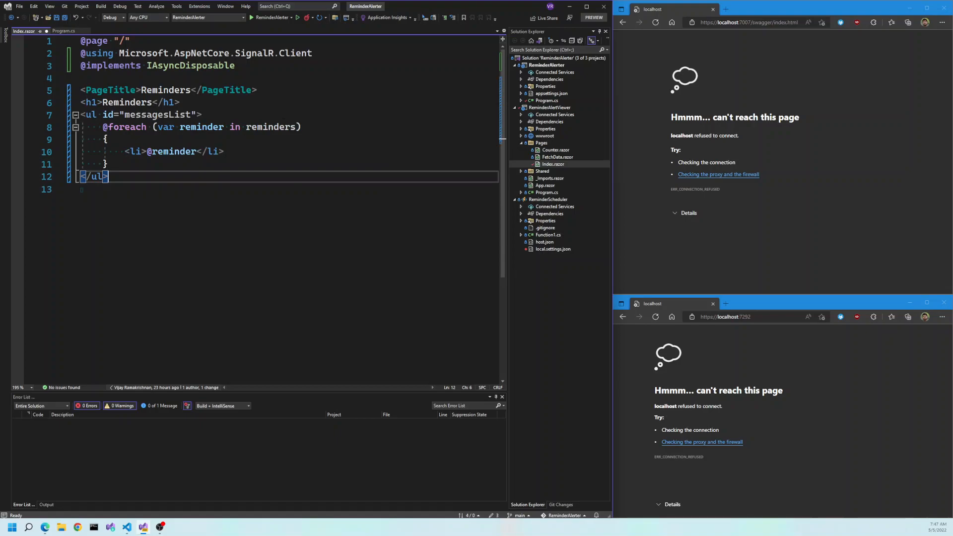
pyautogui.moveTo(201, 151)
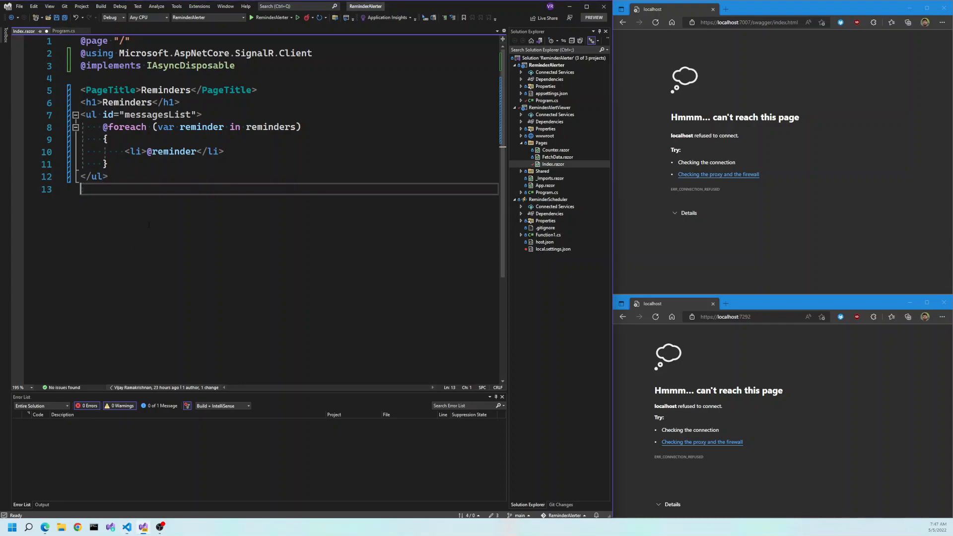
# Review the hub connection code and build the ReminderAlertViewer project.
pyautogui.scroll(-3)
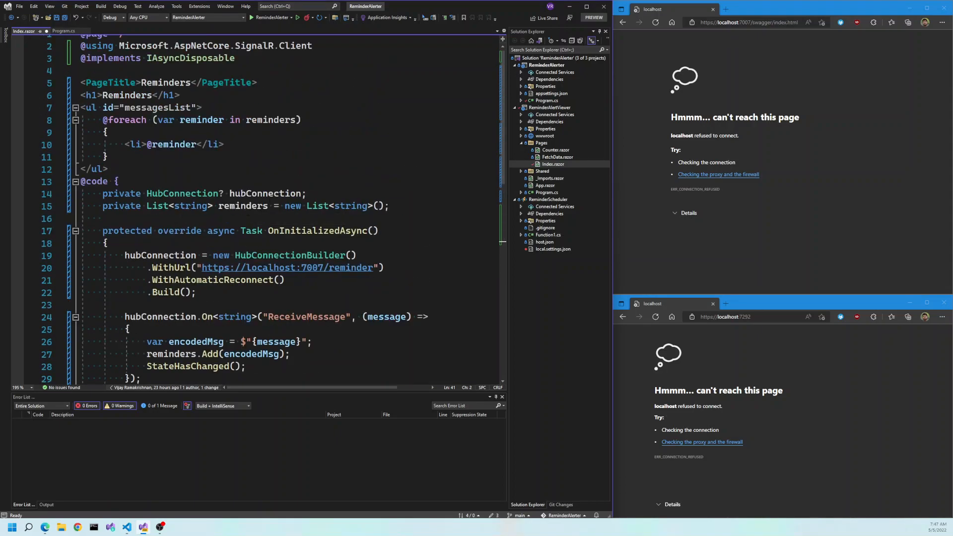
pyautogui.scroll(-3)
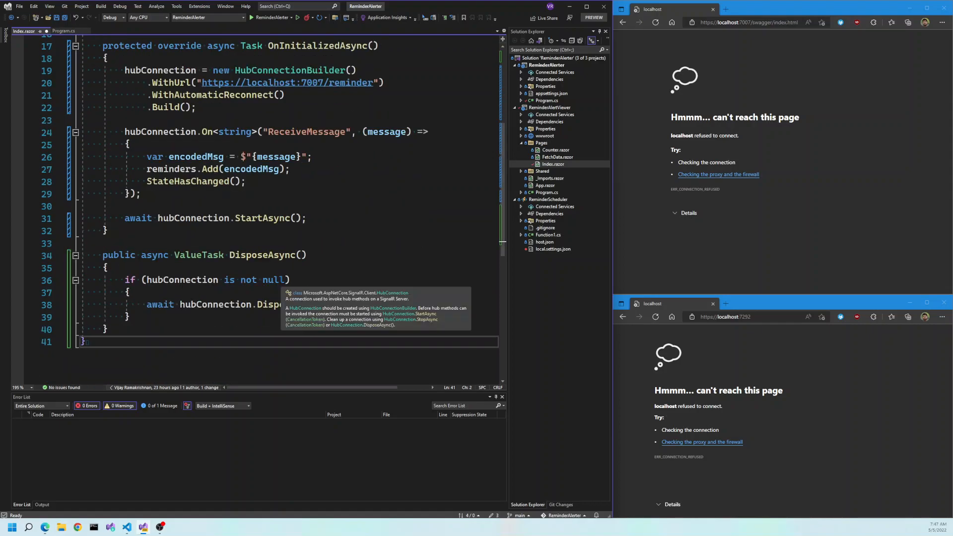
pyautogui.rightClick(549, 108)
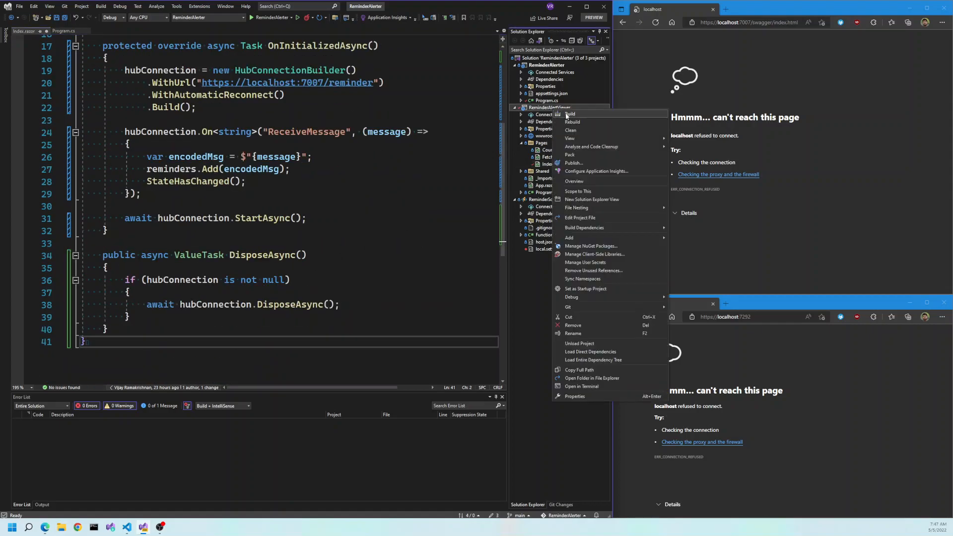
pyautogui.click(570, 114)
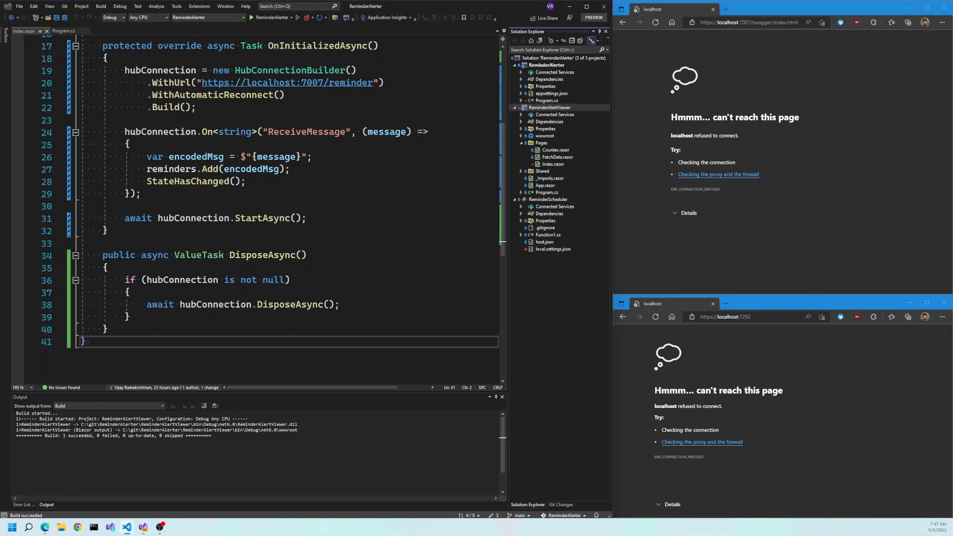
pyautogui.click(546, 101)
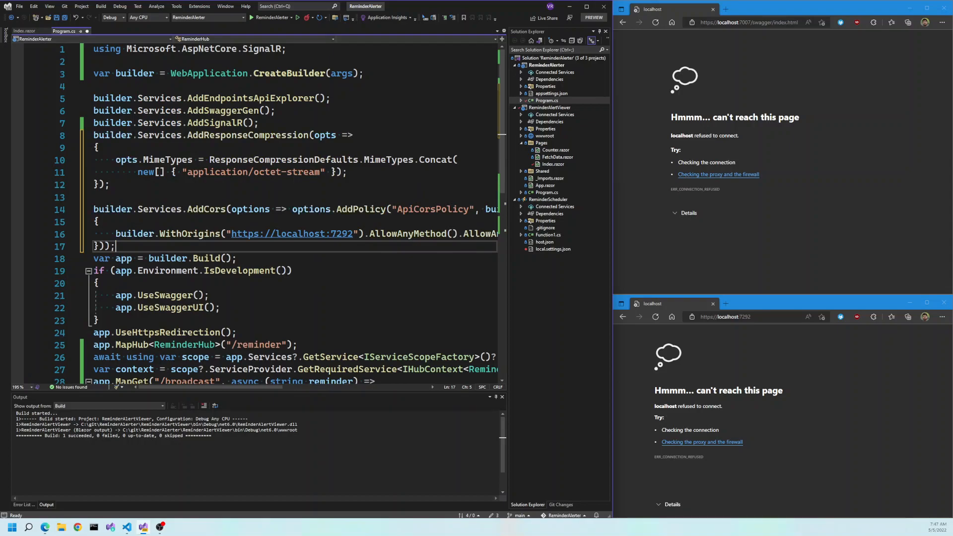
# Add the response compression and ApiCorsPolicy middleware lines, then build the whole solution.
pyautogui.press('enter')
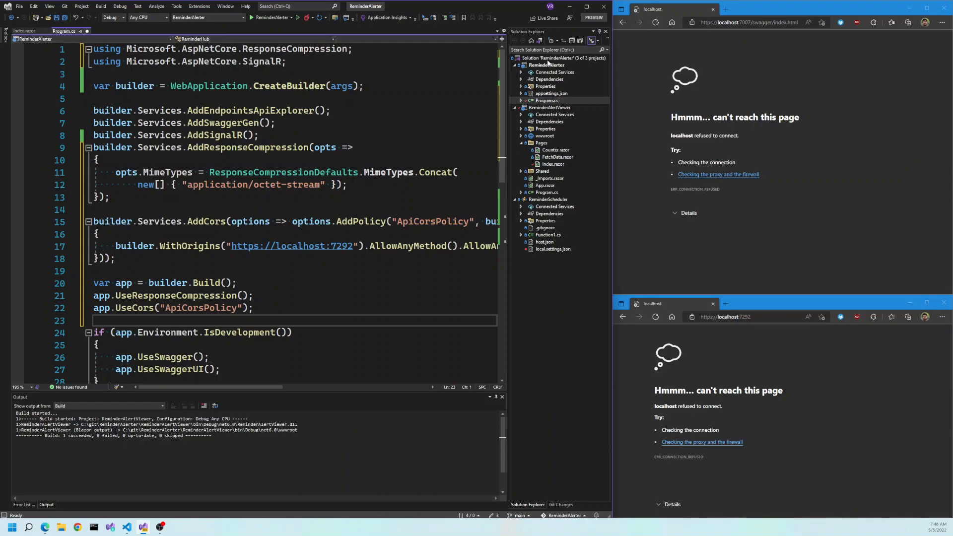
pyautogui.rightClick(549, 58)
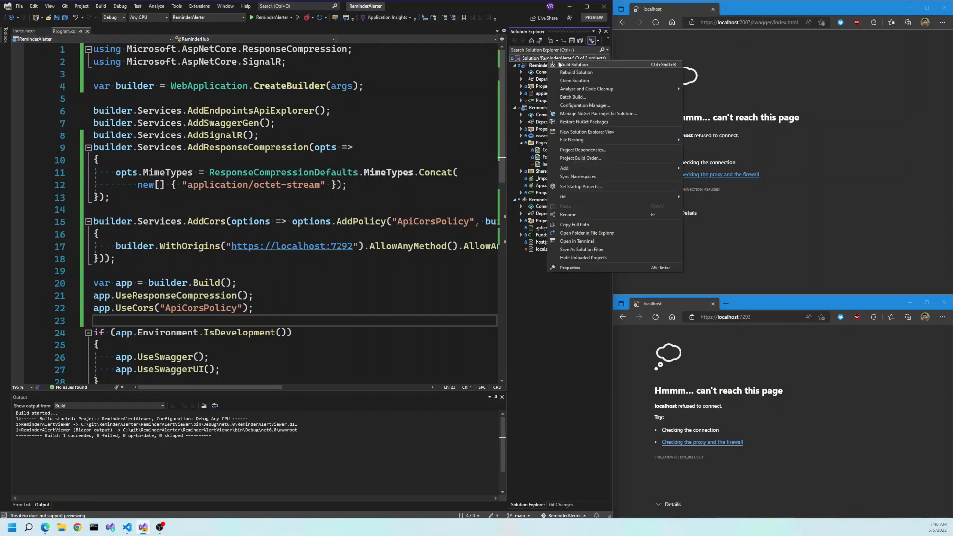
pyautogui.click(573, 64)
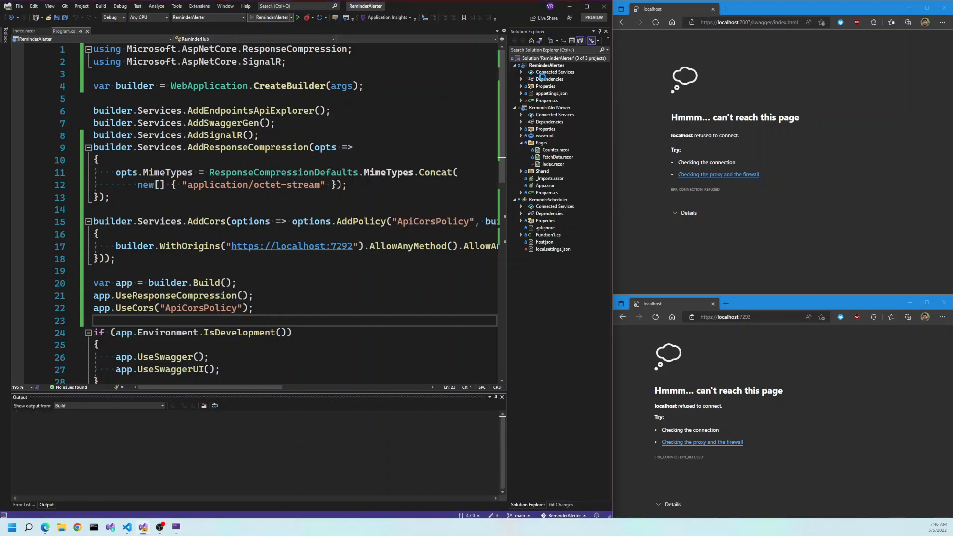
# Launch the ReminderAlerter API and reload its Swagger page.
pyautogui.click(291, 17)
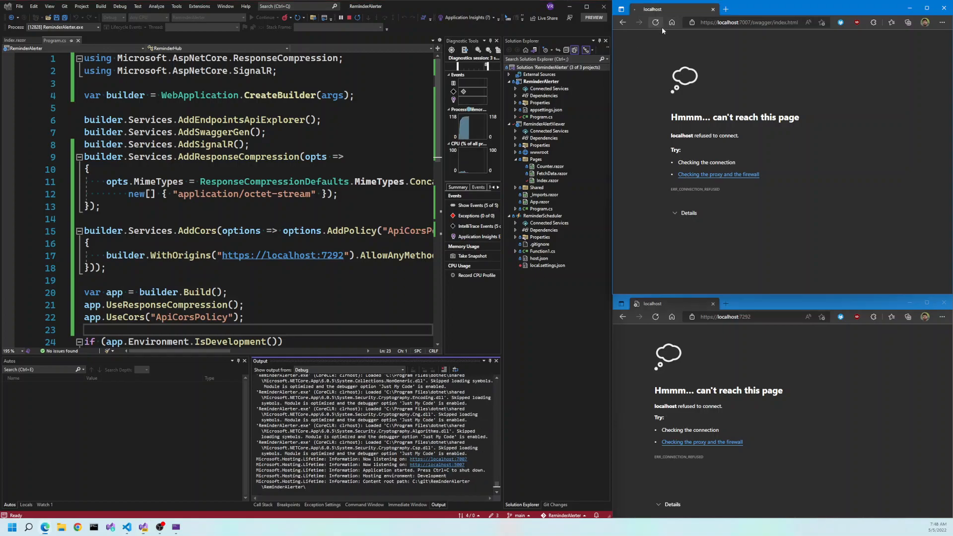
pyautogui.click(656, 22)
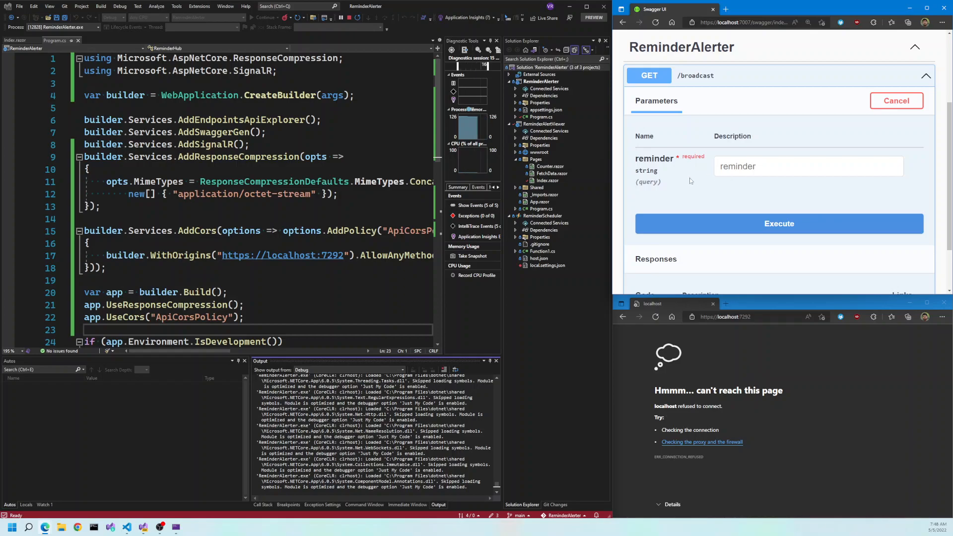
# Run the ReminderAlertViewer project without debugging.
pyautogui.rightClick(543, 124)
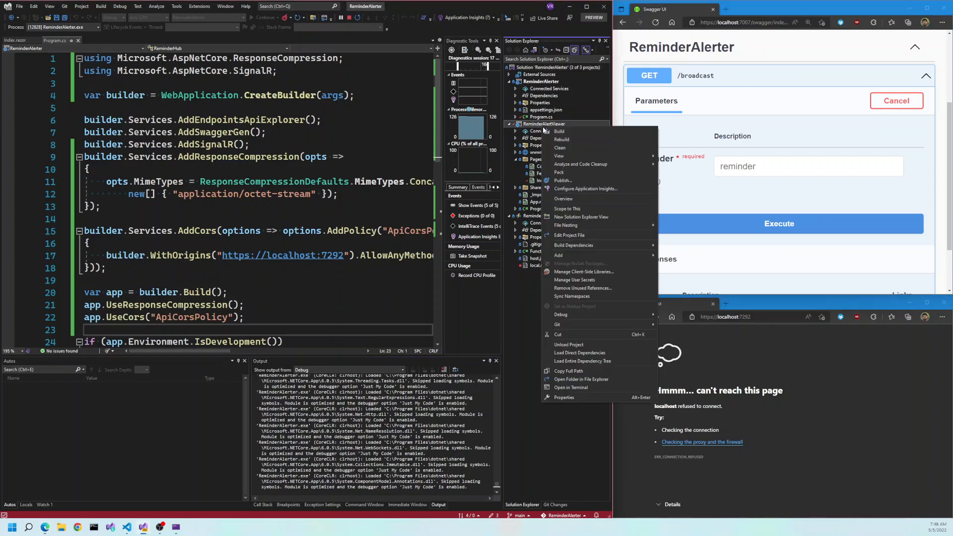
pyautogui.moveTo(560, 314)
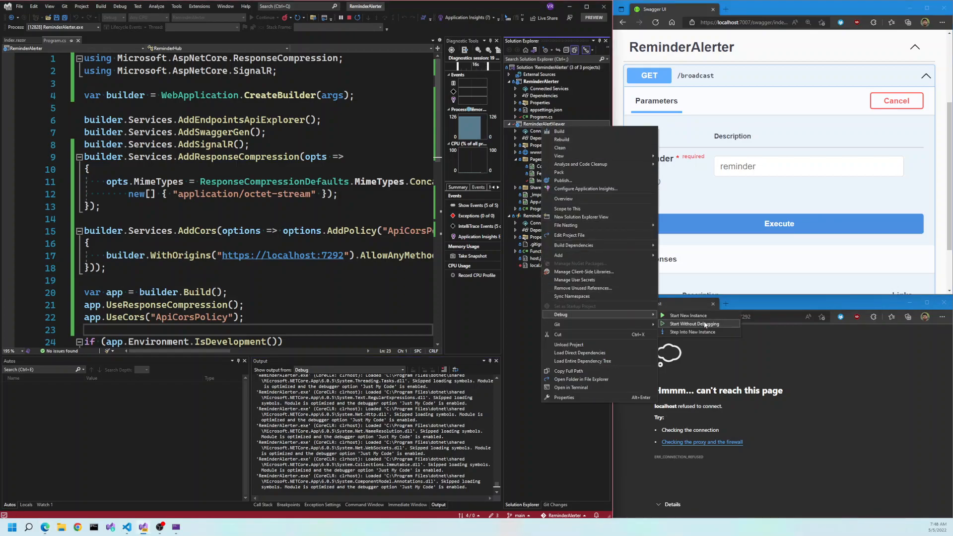
pyautogui.click(692, 323)
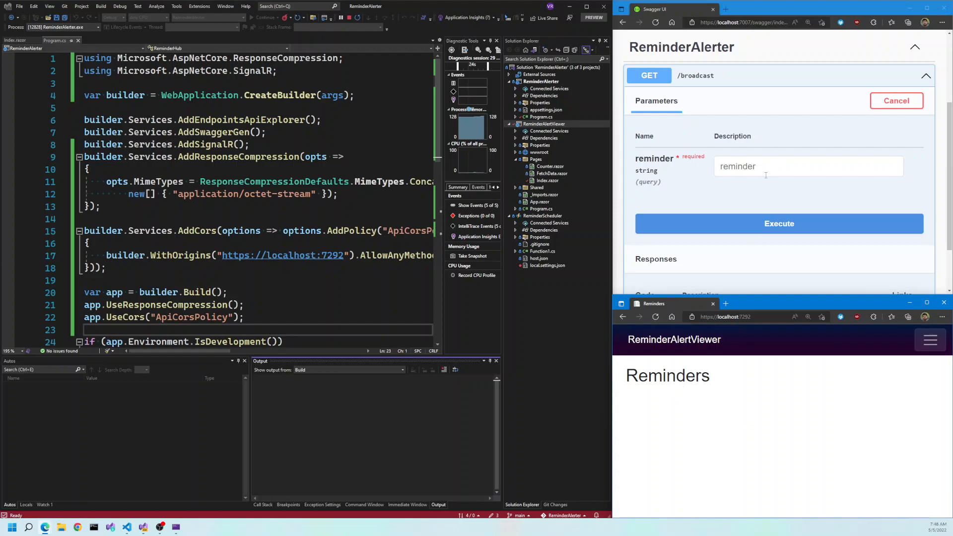
# Broadcast 'Stand up!' and 'Stand up more!' via /broadcast, then view the scheduler function code.
pyautogui.write('Stand up!')
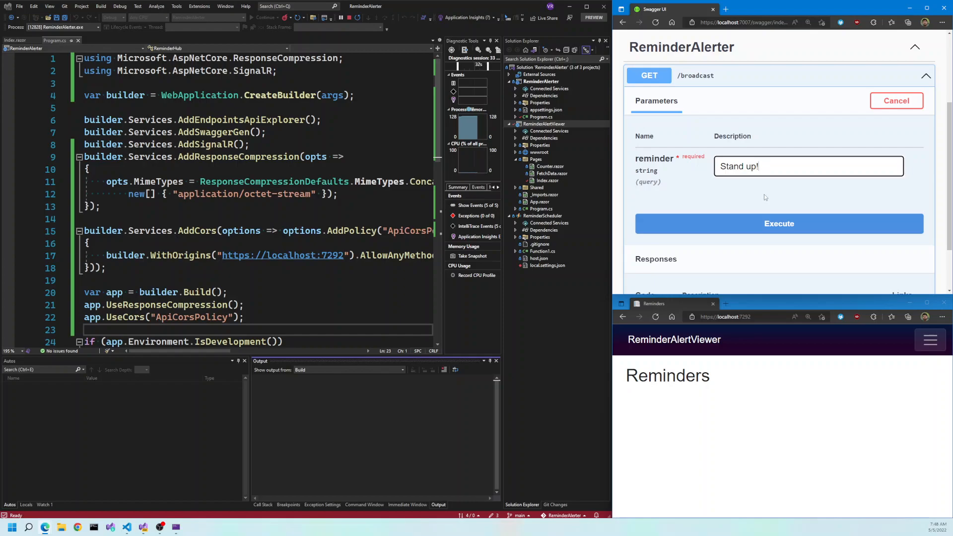
pyautogui.click(779, 223)
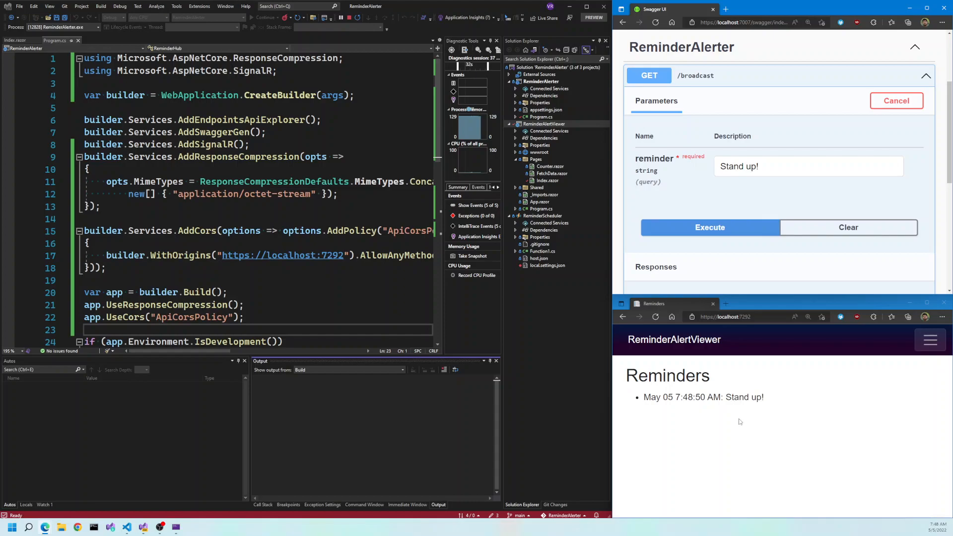
pyautogui.click(809, 166)
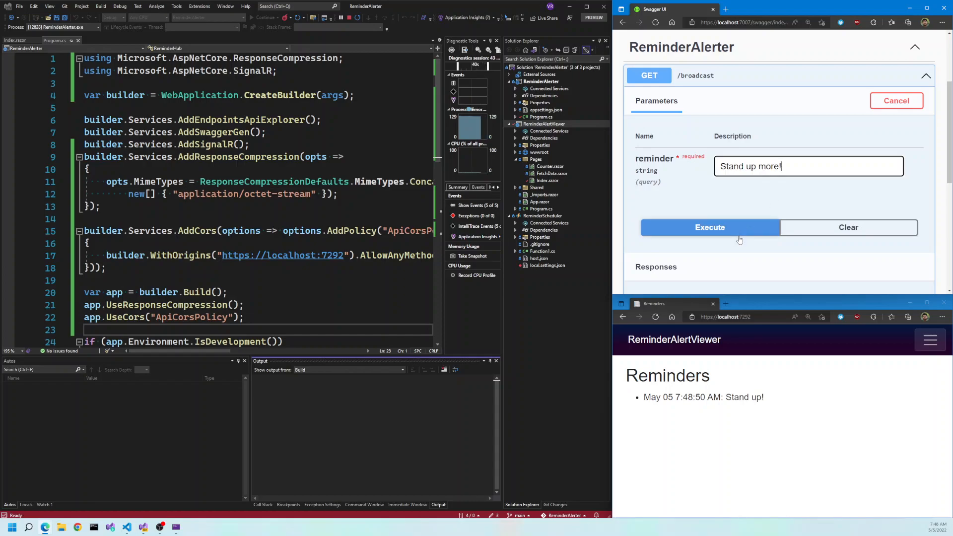
pyautogui.click(710, 228)
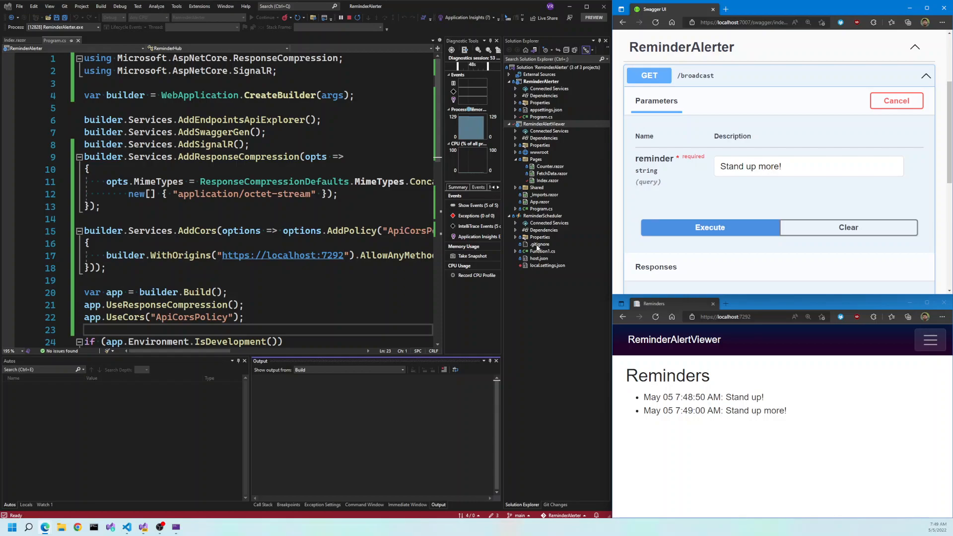
pyautogui.click(542, 251)
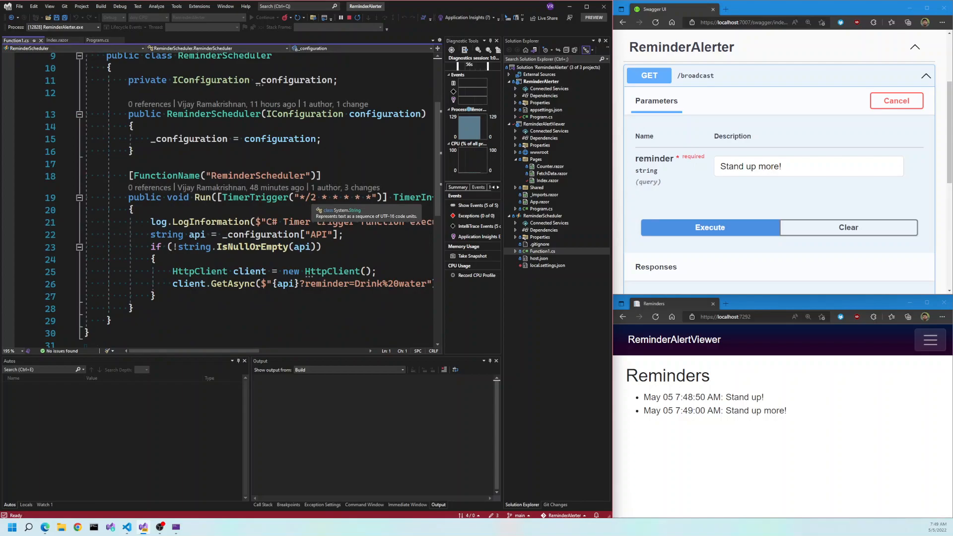
# Select the ReminderScheduler project and bring up its context menu.
pyautogui.click(542, 216)
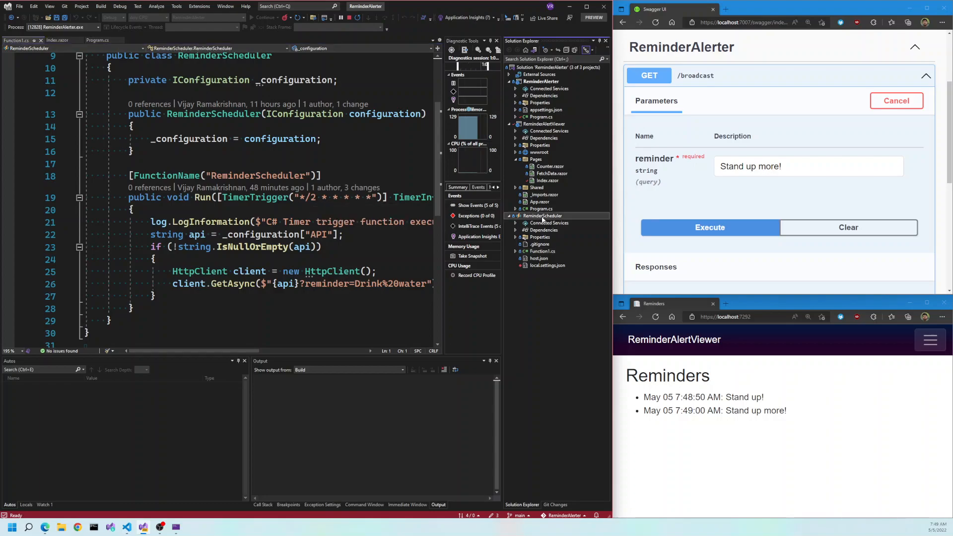
pyautogui.rightClick(542, 216)
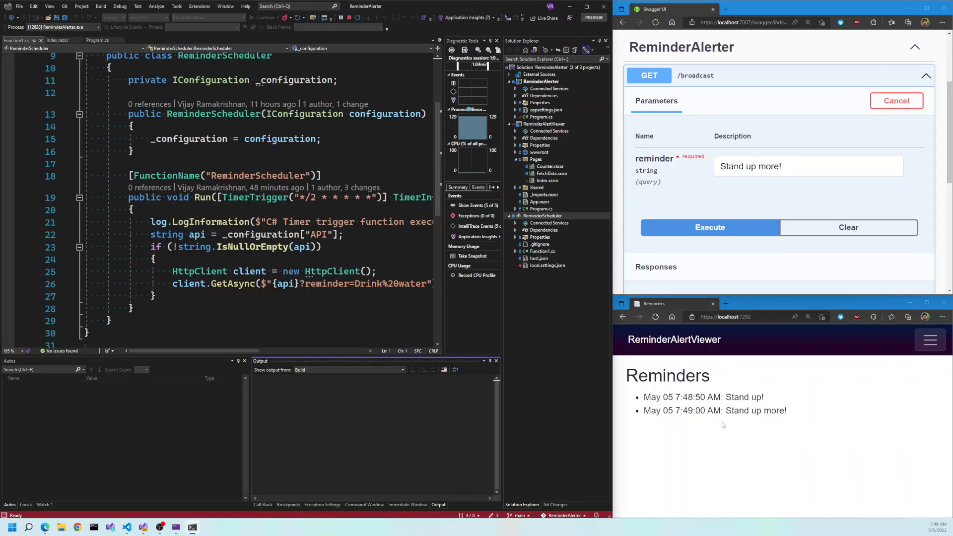
pyautogui.moveTo(721, 429)
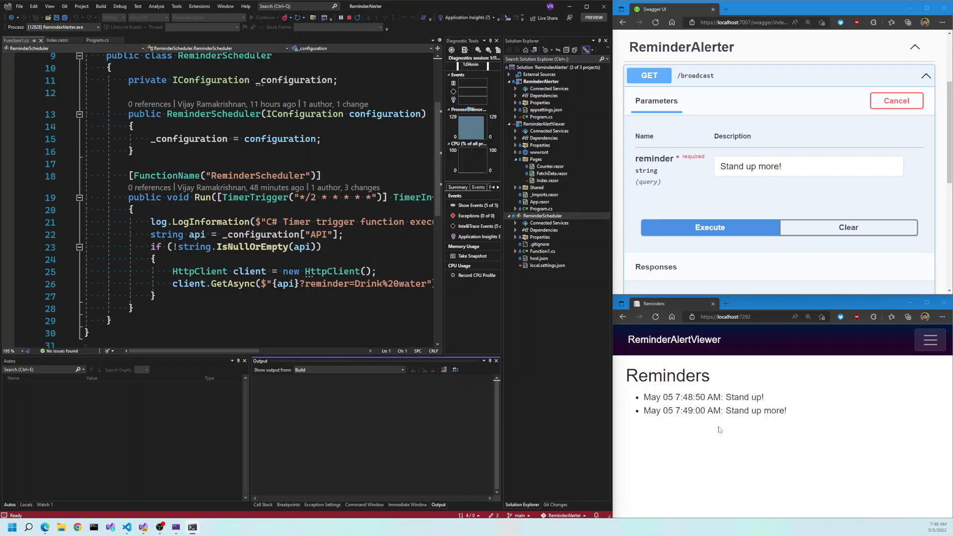